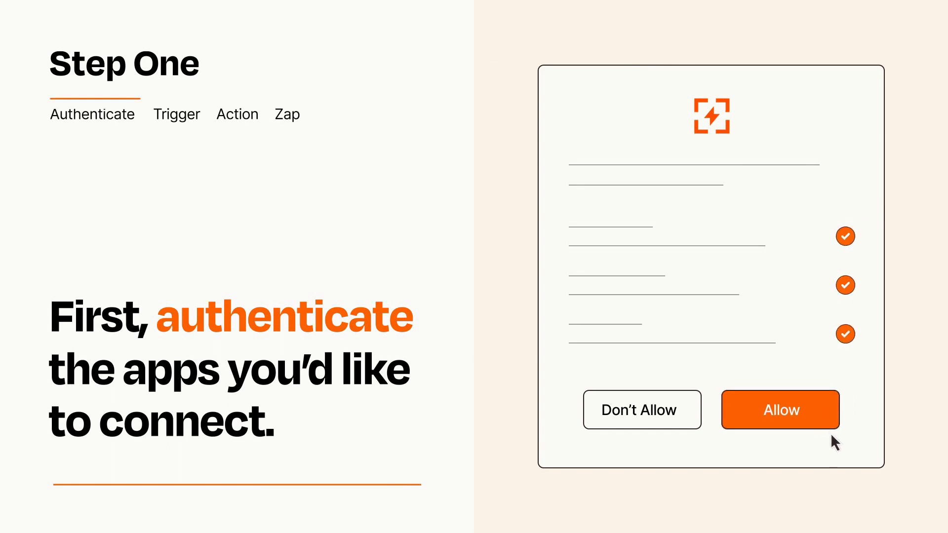
- Allow the app's requested permissions on the authorization dialog
{"action": "left_click", "coordinate": [780, 409]}
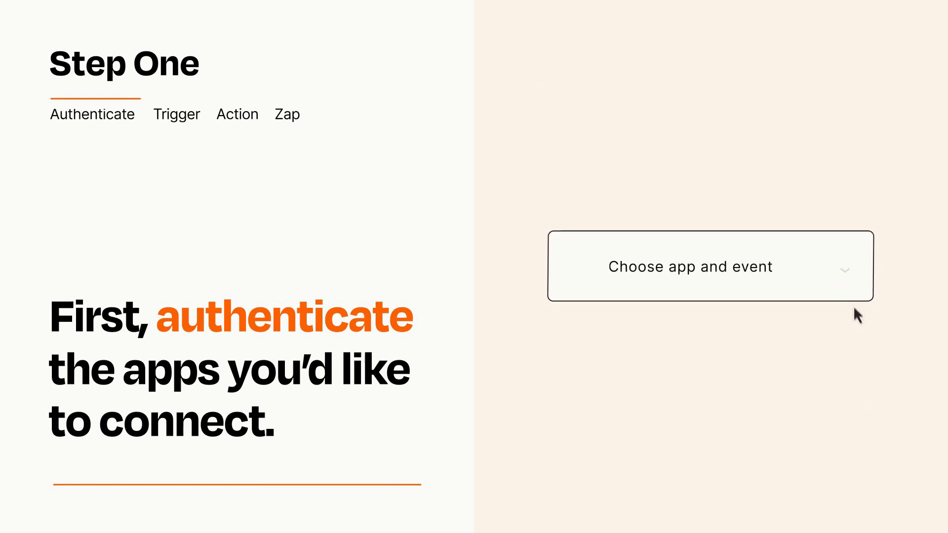
- Open the Choose app and event list to find the Every Day trigger
{"action": "left_click", "coordinate": [709, 266]}
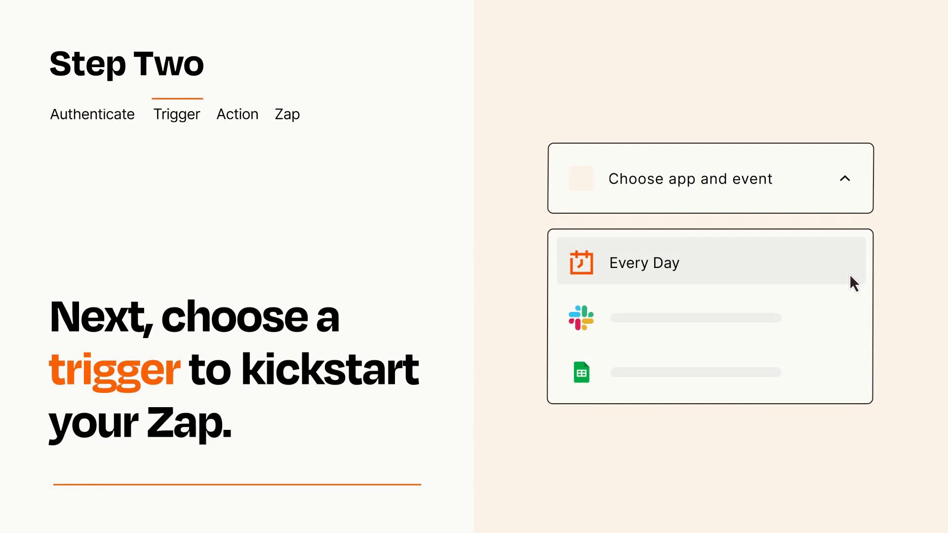
{"action": "mouse_move", "coordinate": [852, 315]}
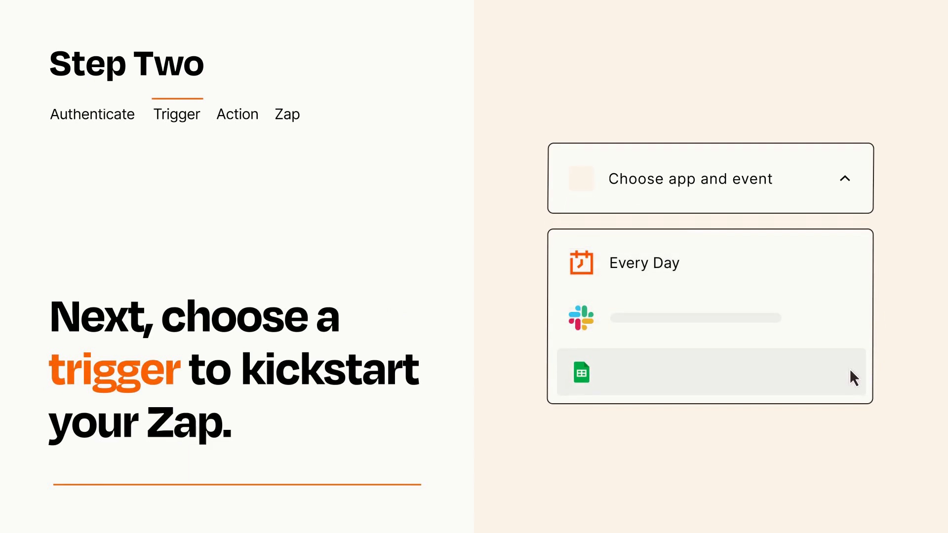
{"action": "mouse_move", "coordinate": [853, 271]}
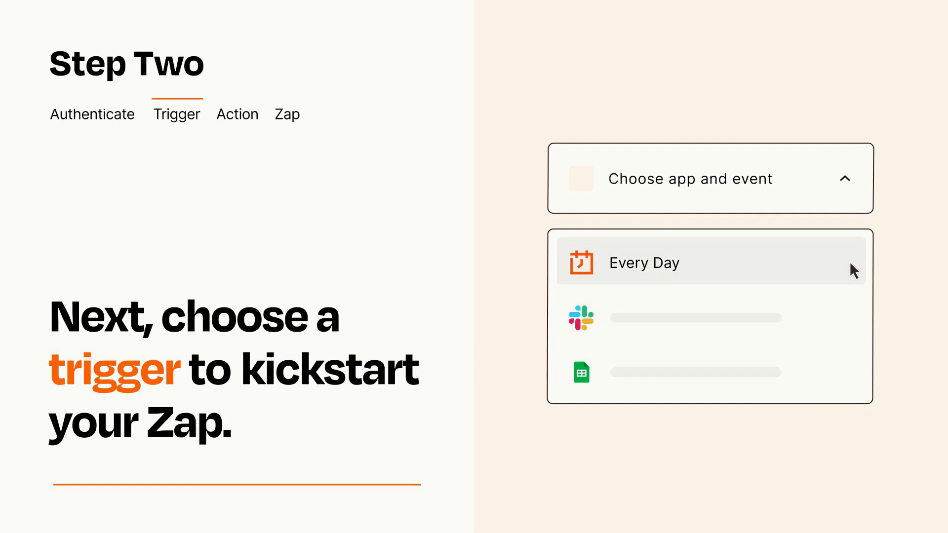
{"action": "mouse_move", "coordinate": [852, 280]}
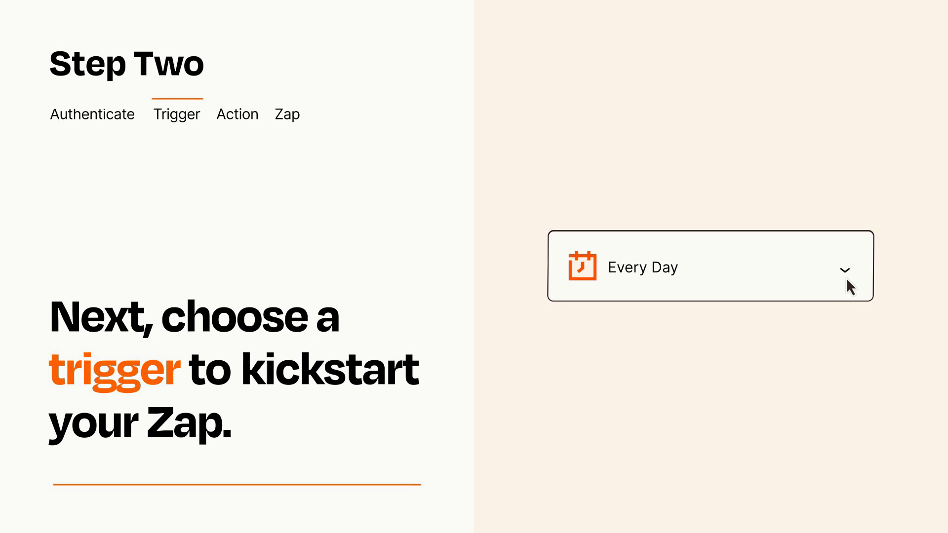
{"action": "mouse_move", "coordinate": [862, 278]}
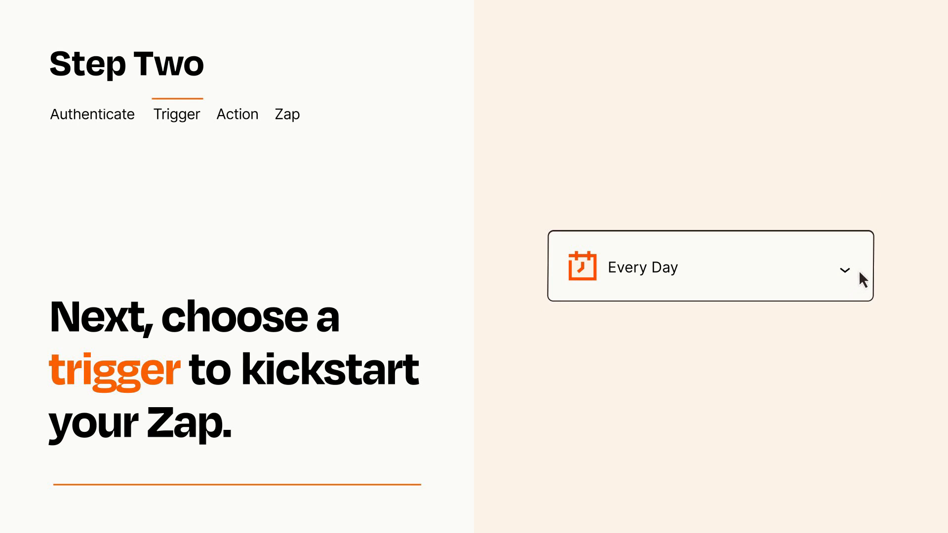
{"action": "mouse_move", "coordinate": [861, 270]}
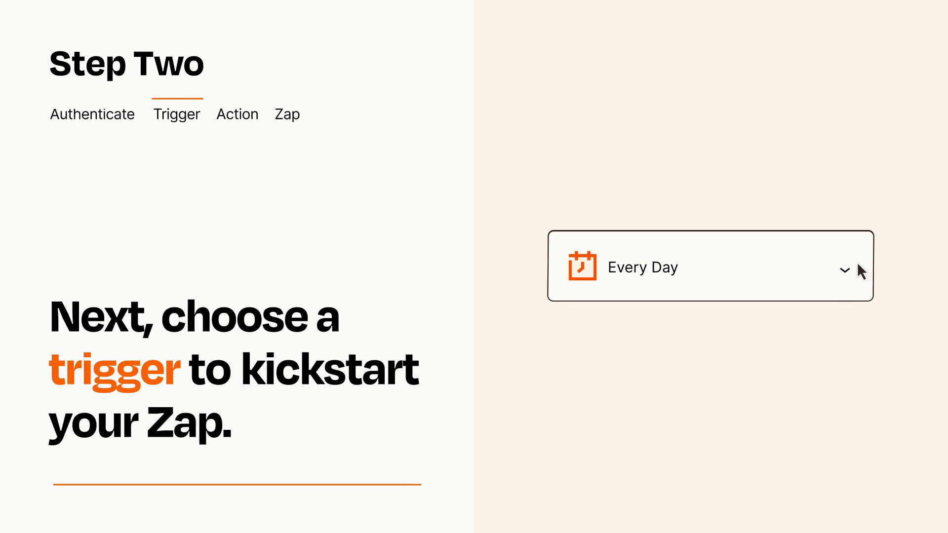
{"action": "left_click", "coordinate": [237, 114]}
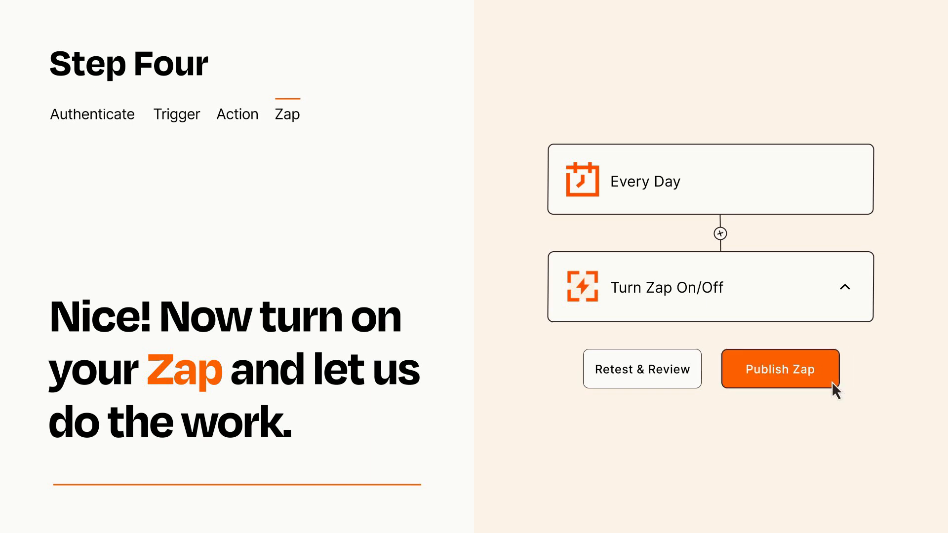
- Publish the Every Day Zap with its trigger and action steps
{"action": "left_click", "coordinate": [780, 369]}
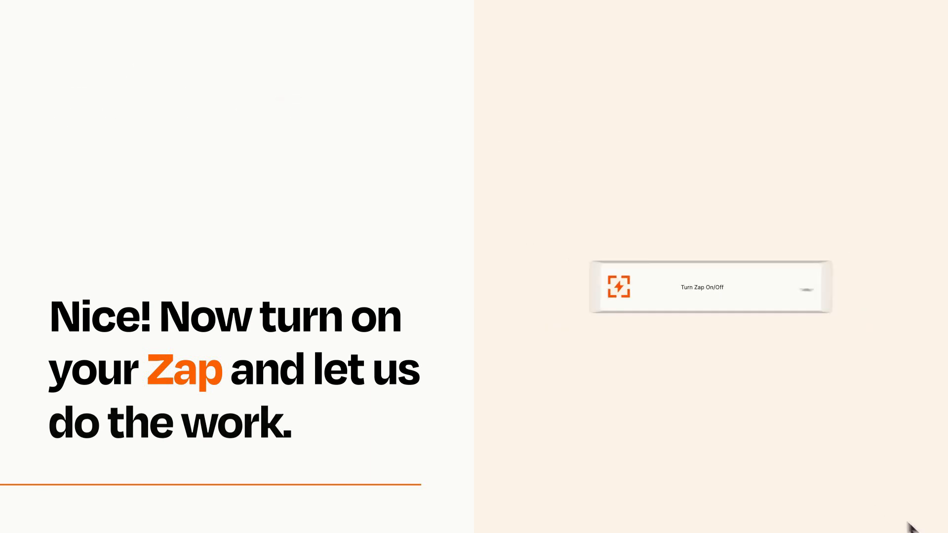